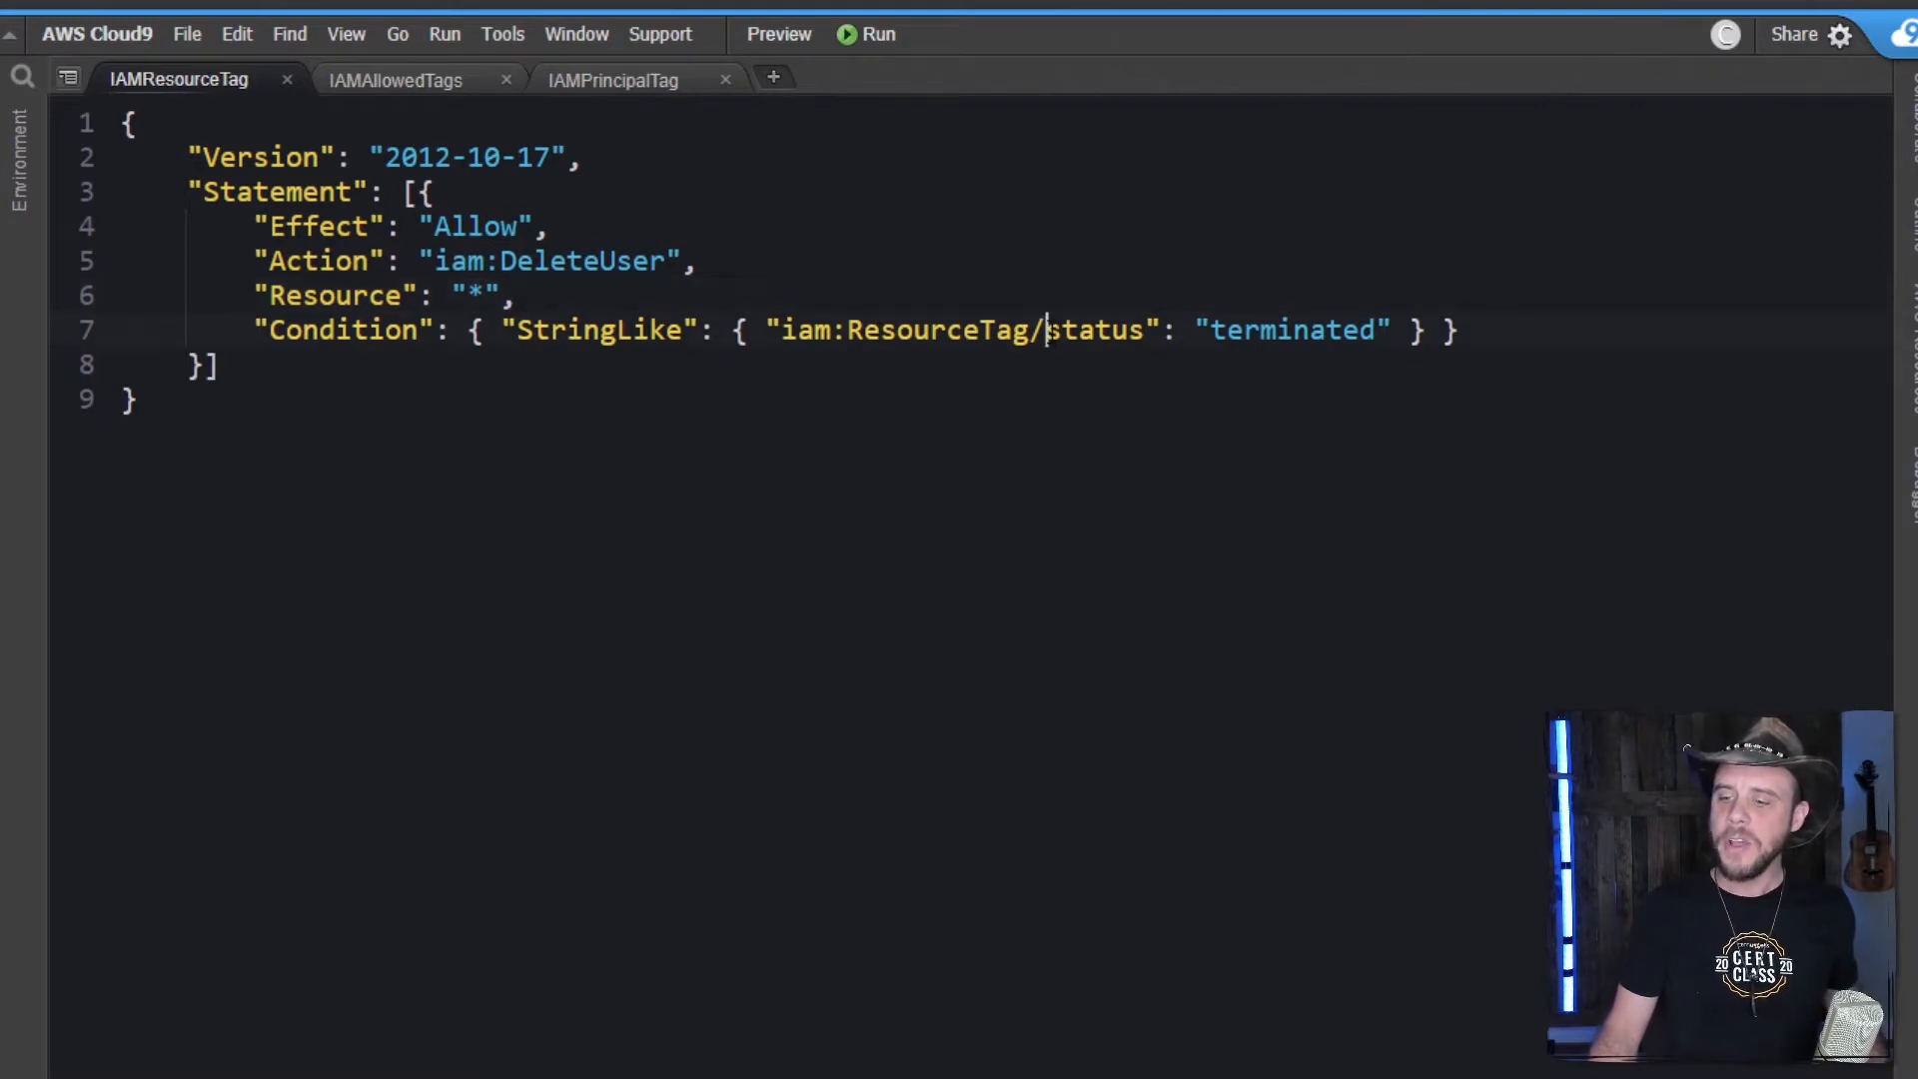
- Highlight the status tag key, then change labDemoUser's status tag to 'terminated' and save
{"action": "double_click", "coordinate": [1095, 329]}
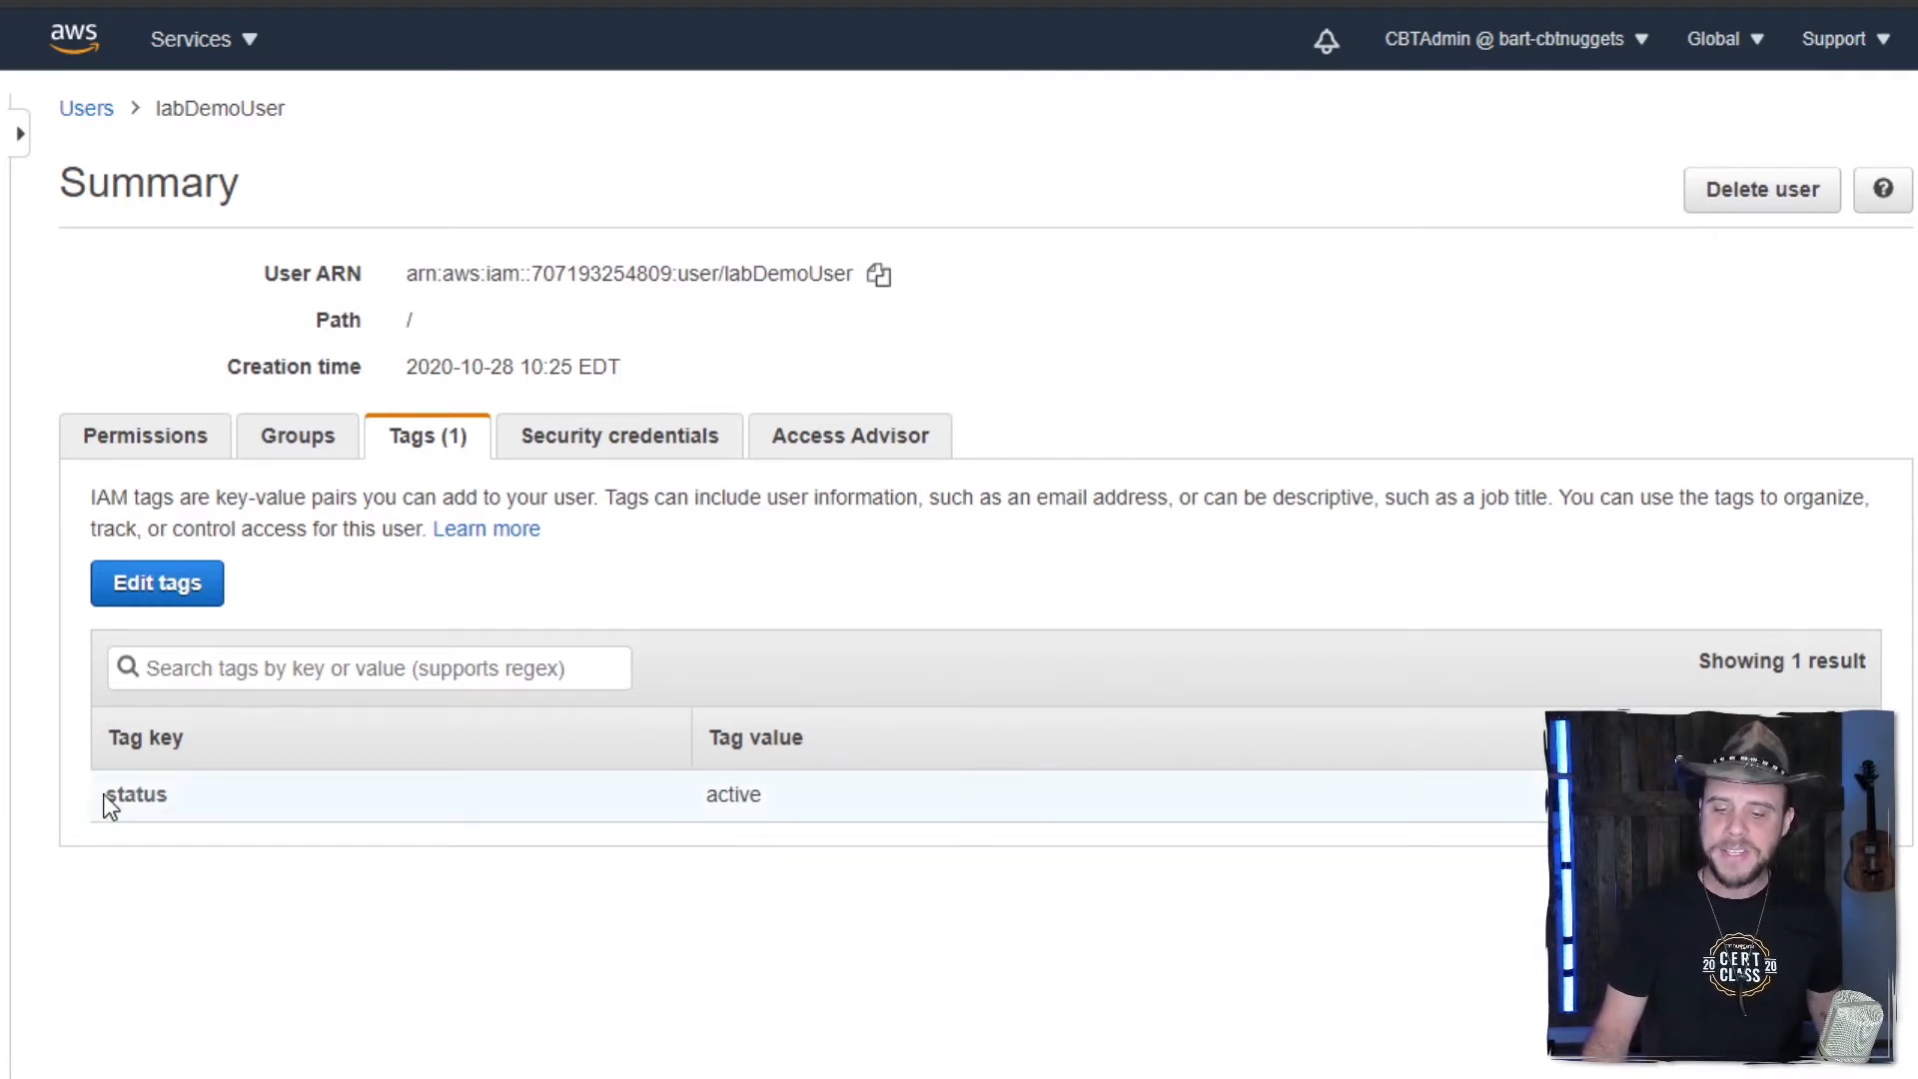
{"action": "mouse_move", "coordinate": [733, 792]}
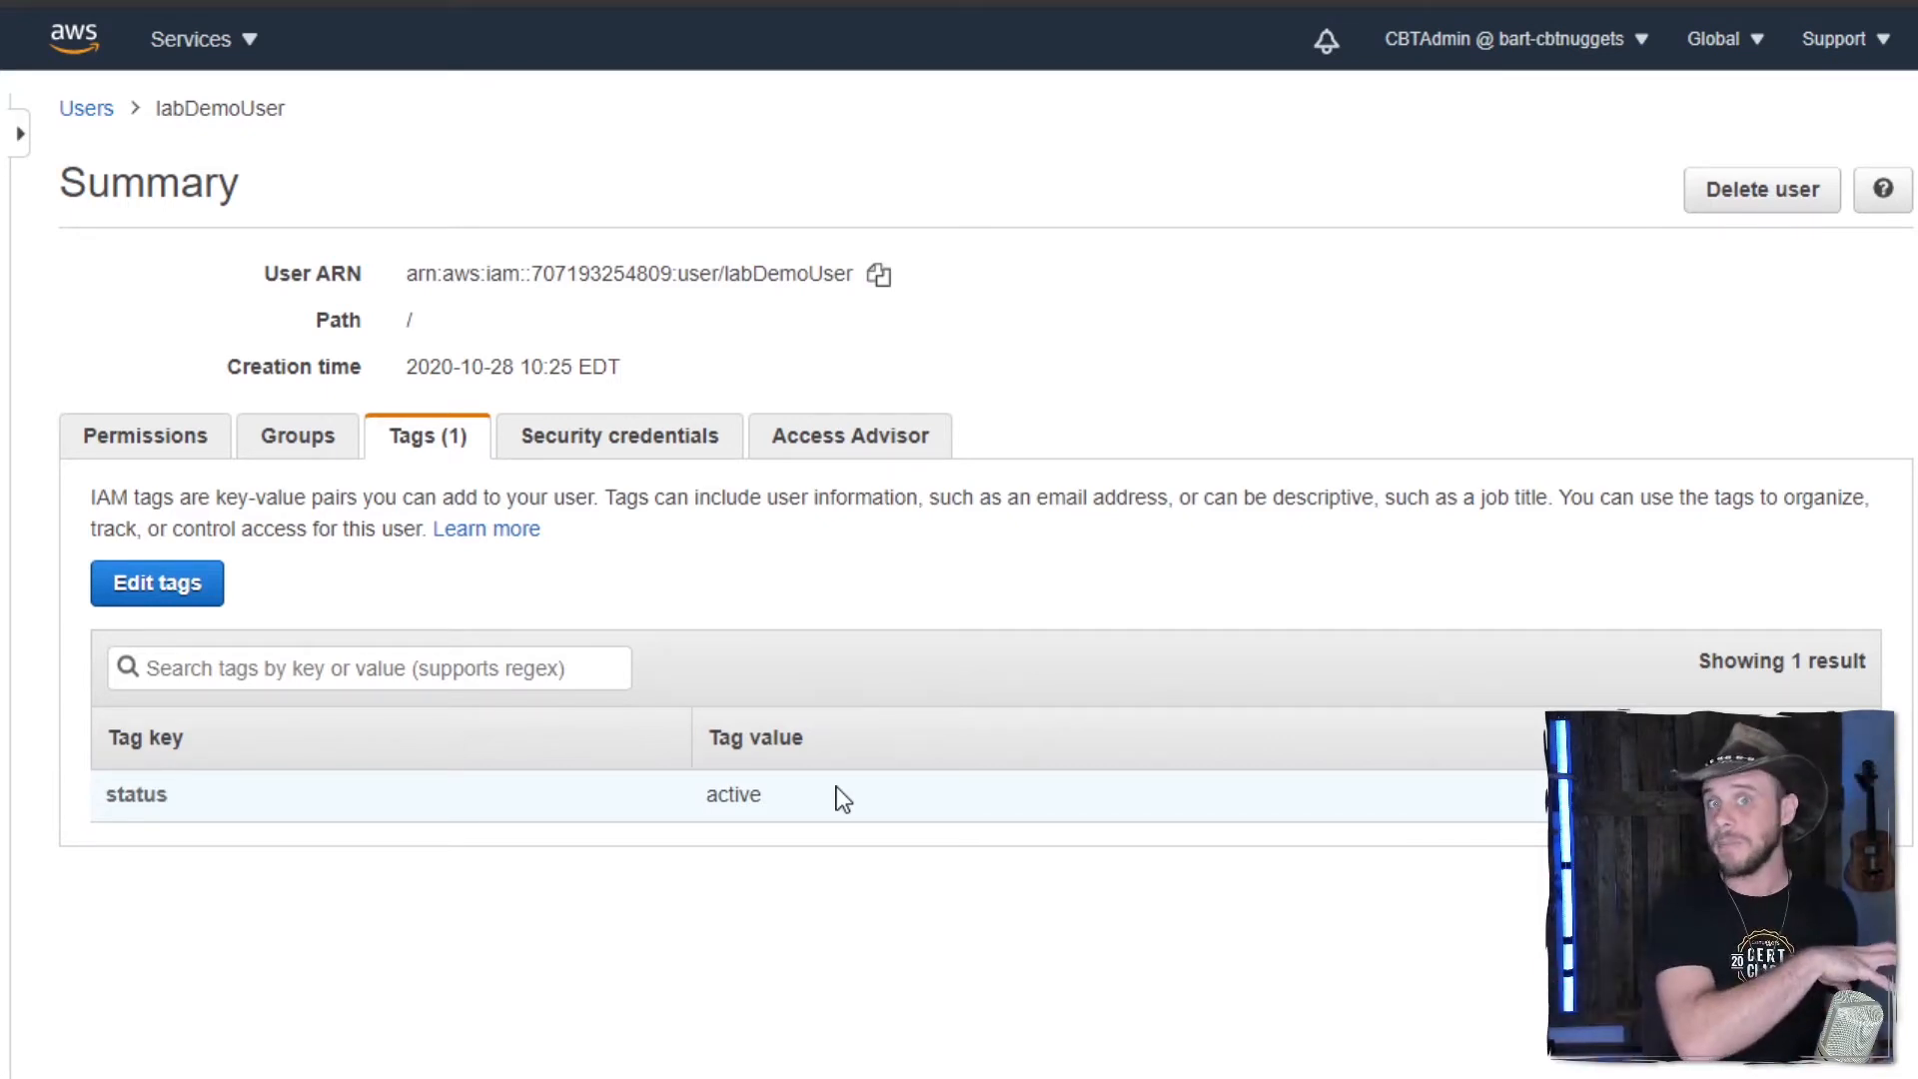
{"action": "mouse_move", "coordinate": [12, 735]}
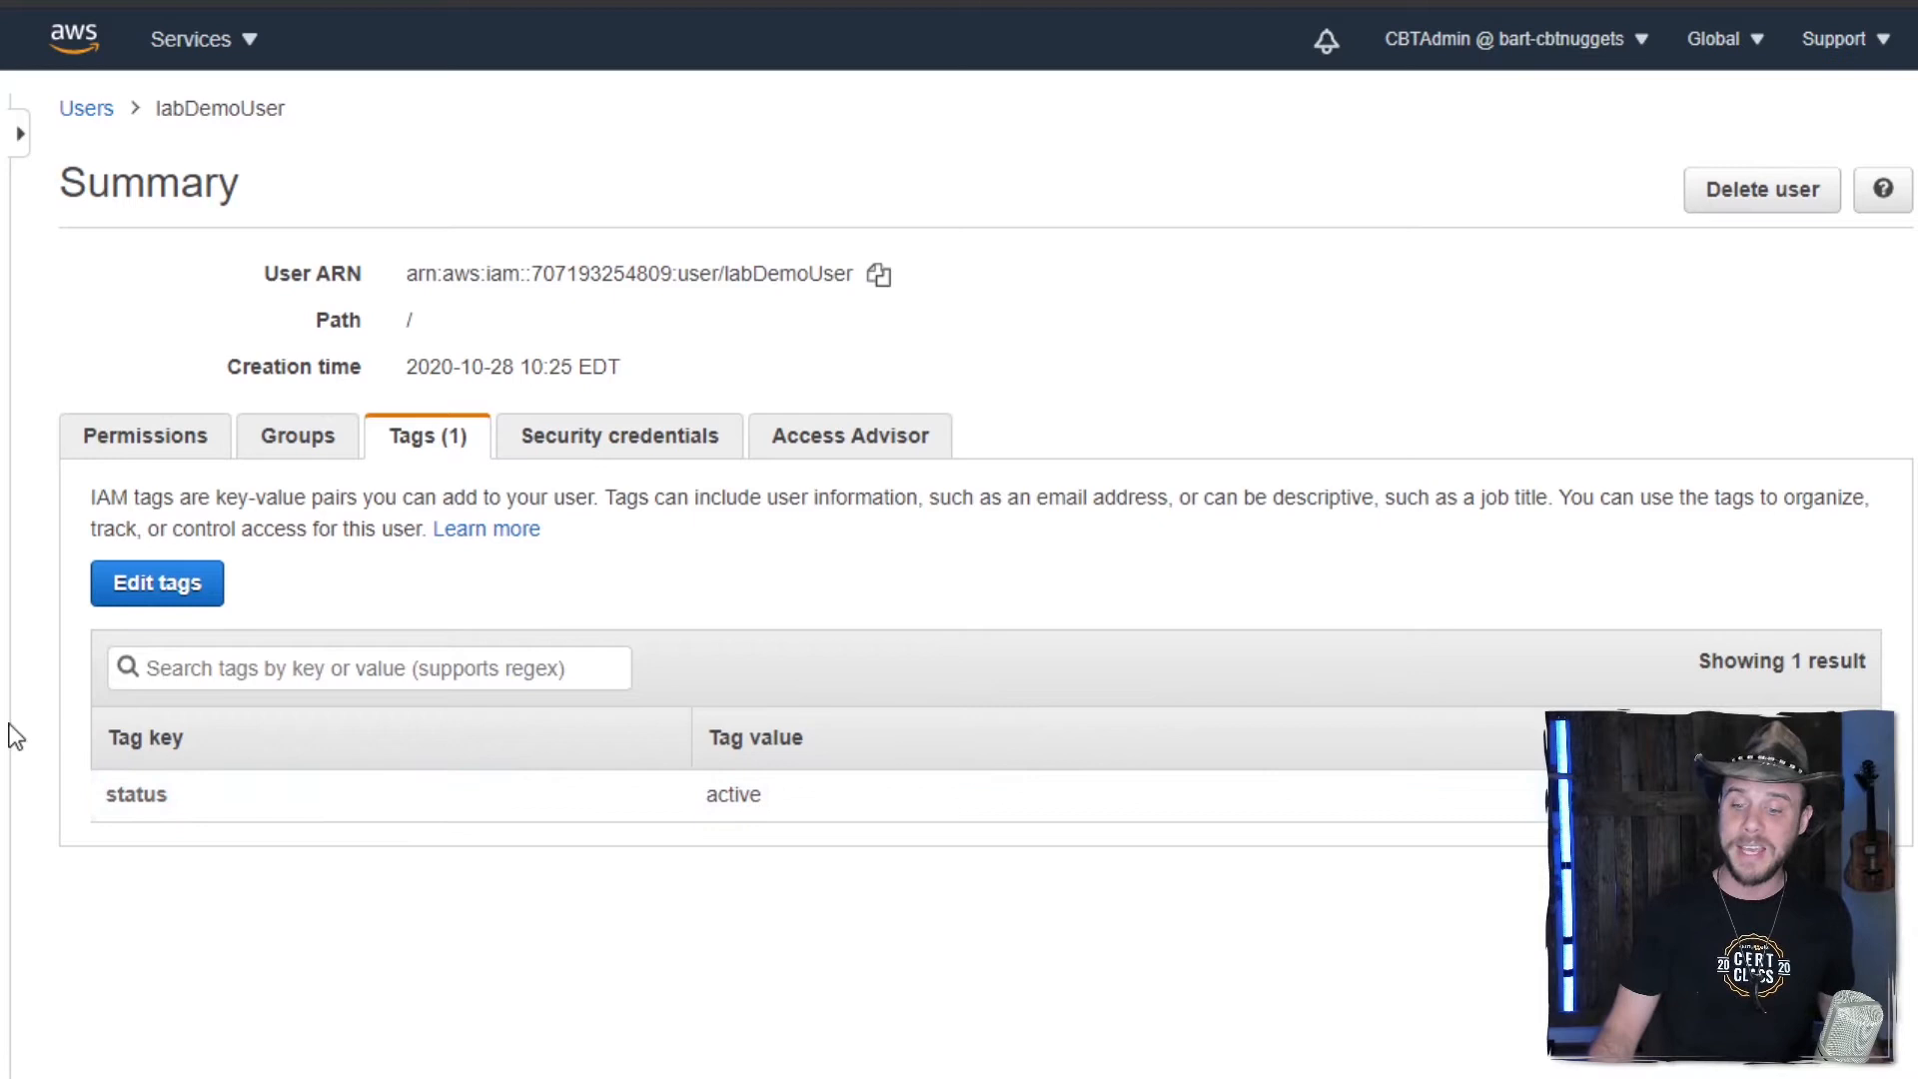
{"action": "left_click", "coordinate": [156, 583]}
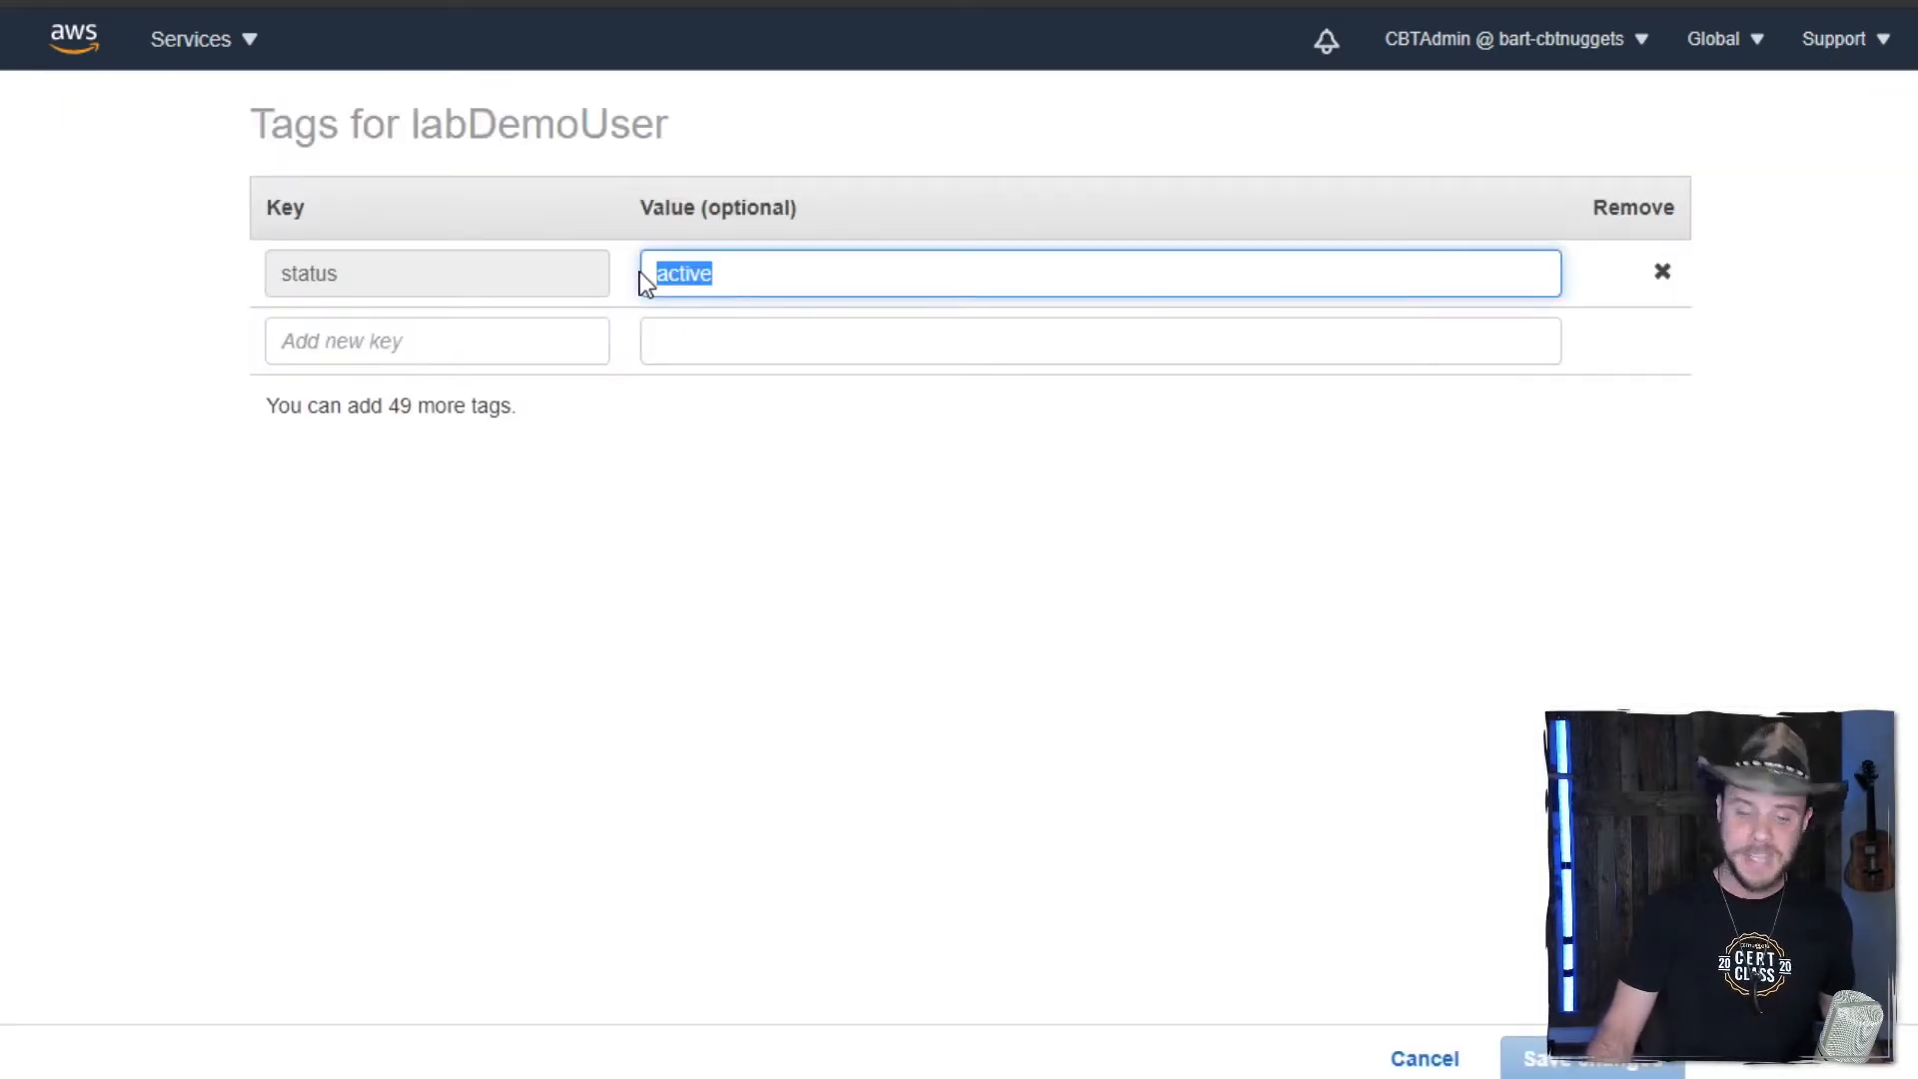
{"action": "type", "text": "terminated"}
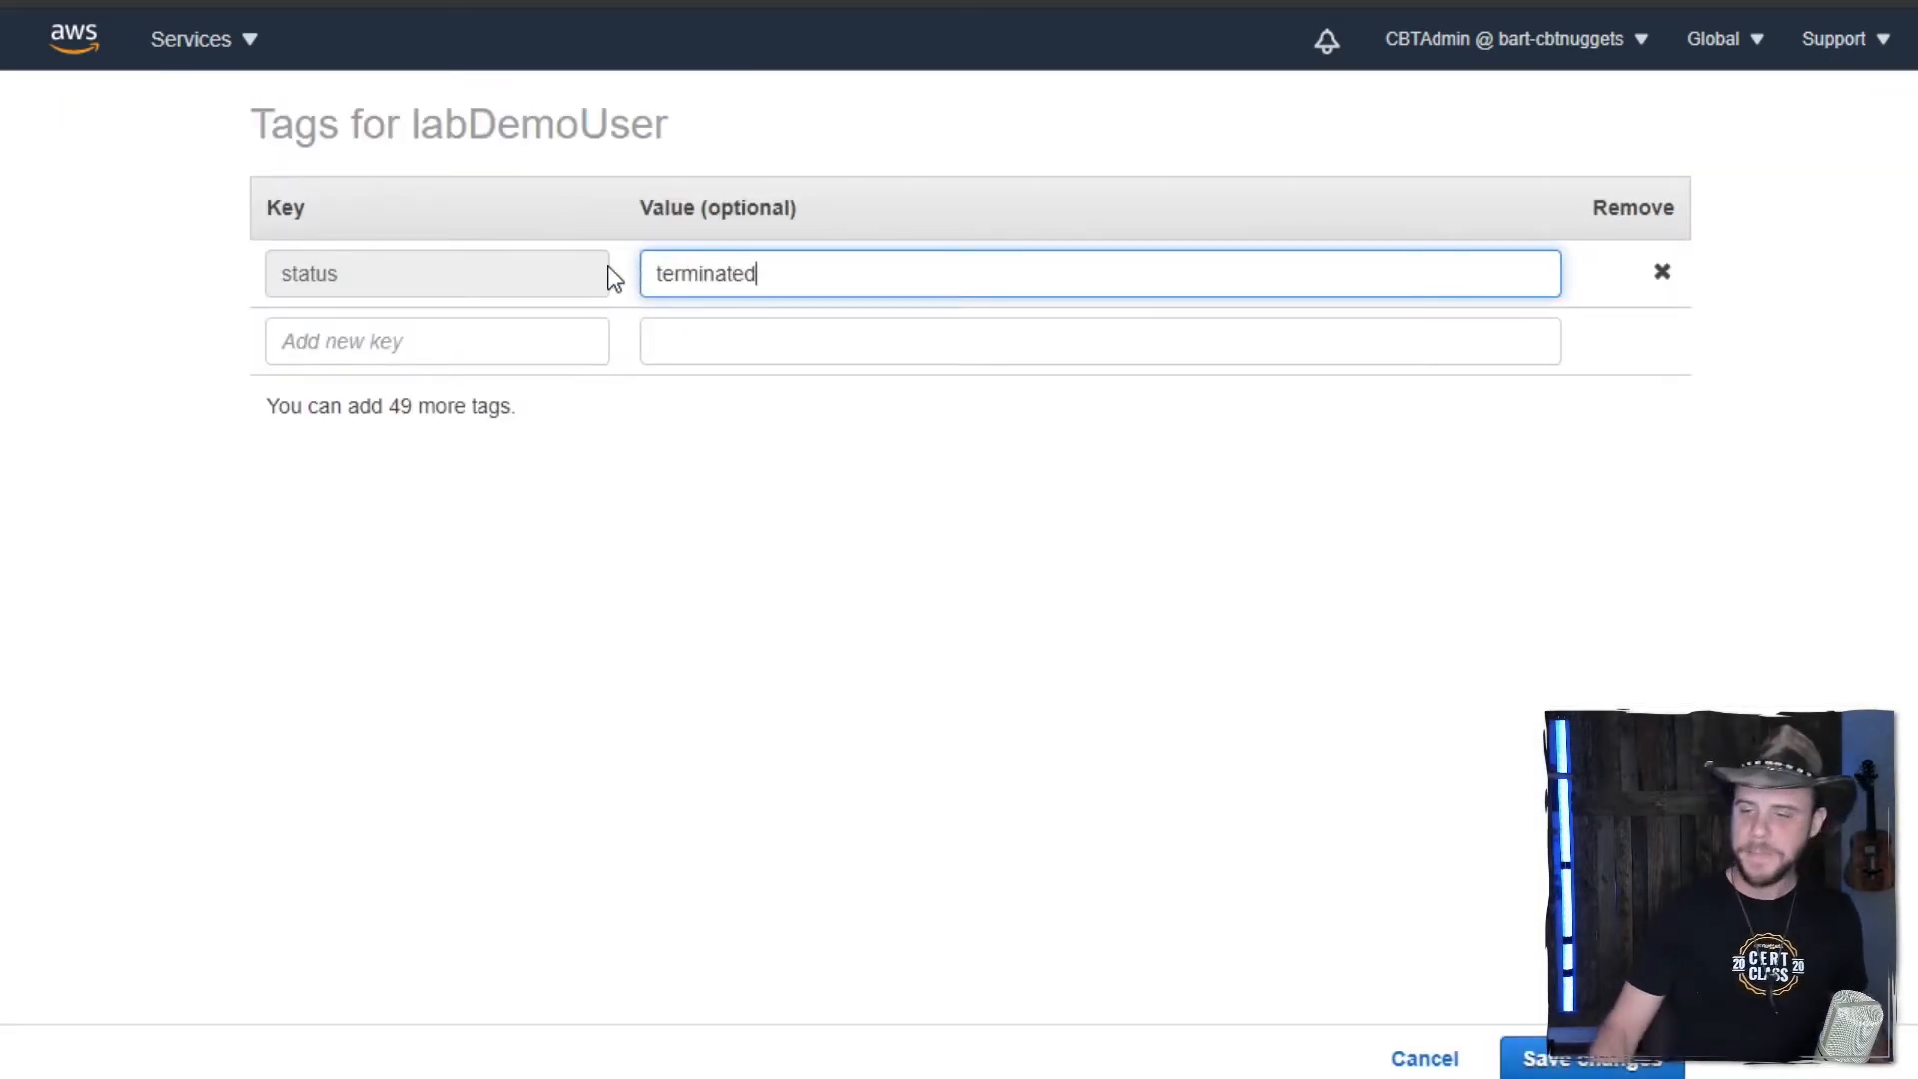
{"action": "left_click", "coordinate": [1591, 1058]}
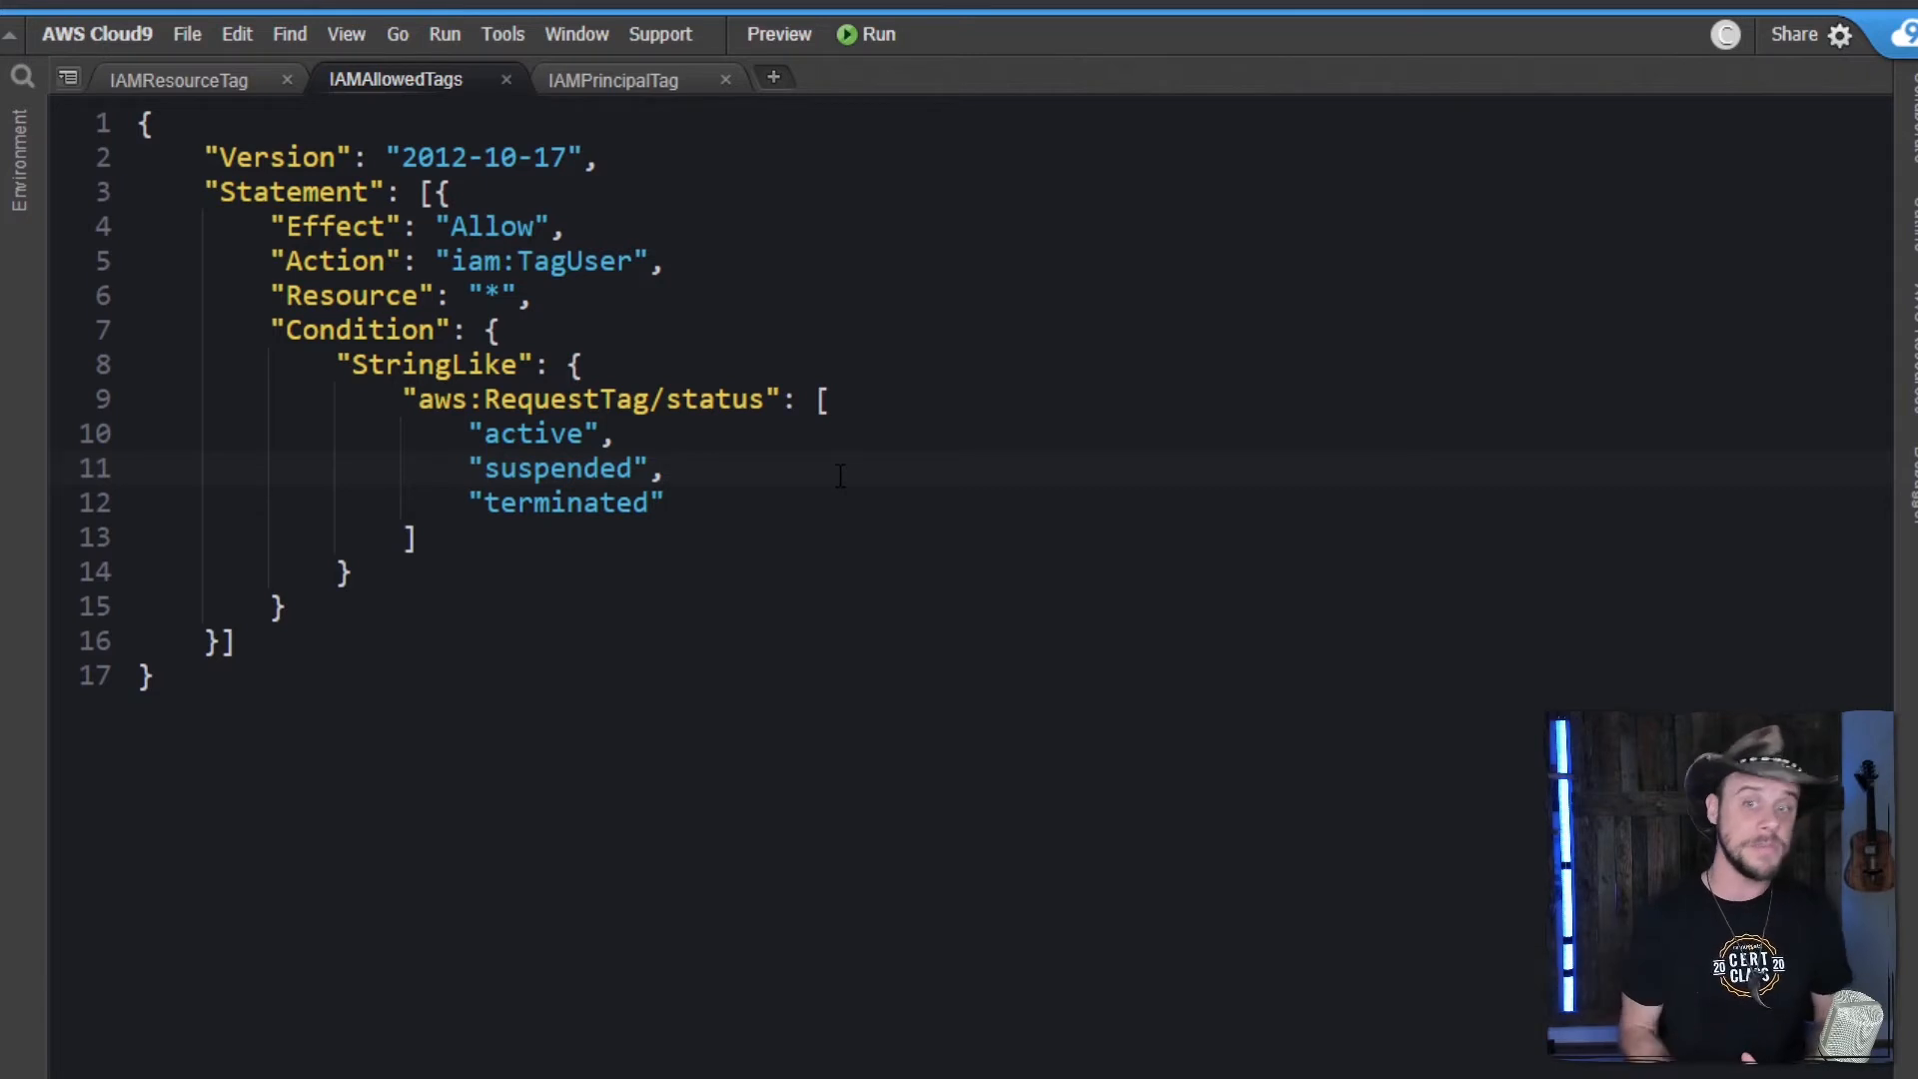
- Switch to the IAMAllowedTags policy tab listing active, suspended and terminated
{"action": "left_click", "coordinate": [179, 80]}
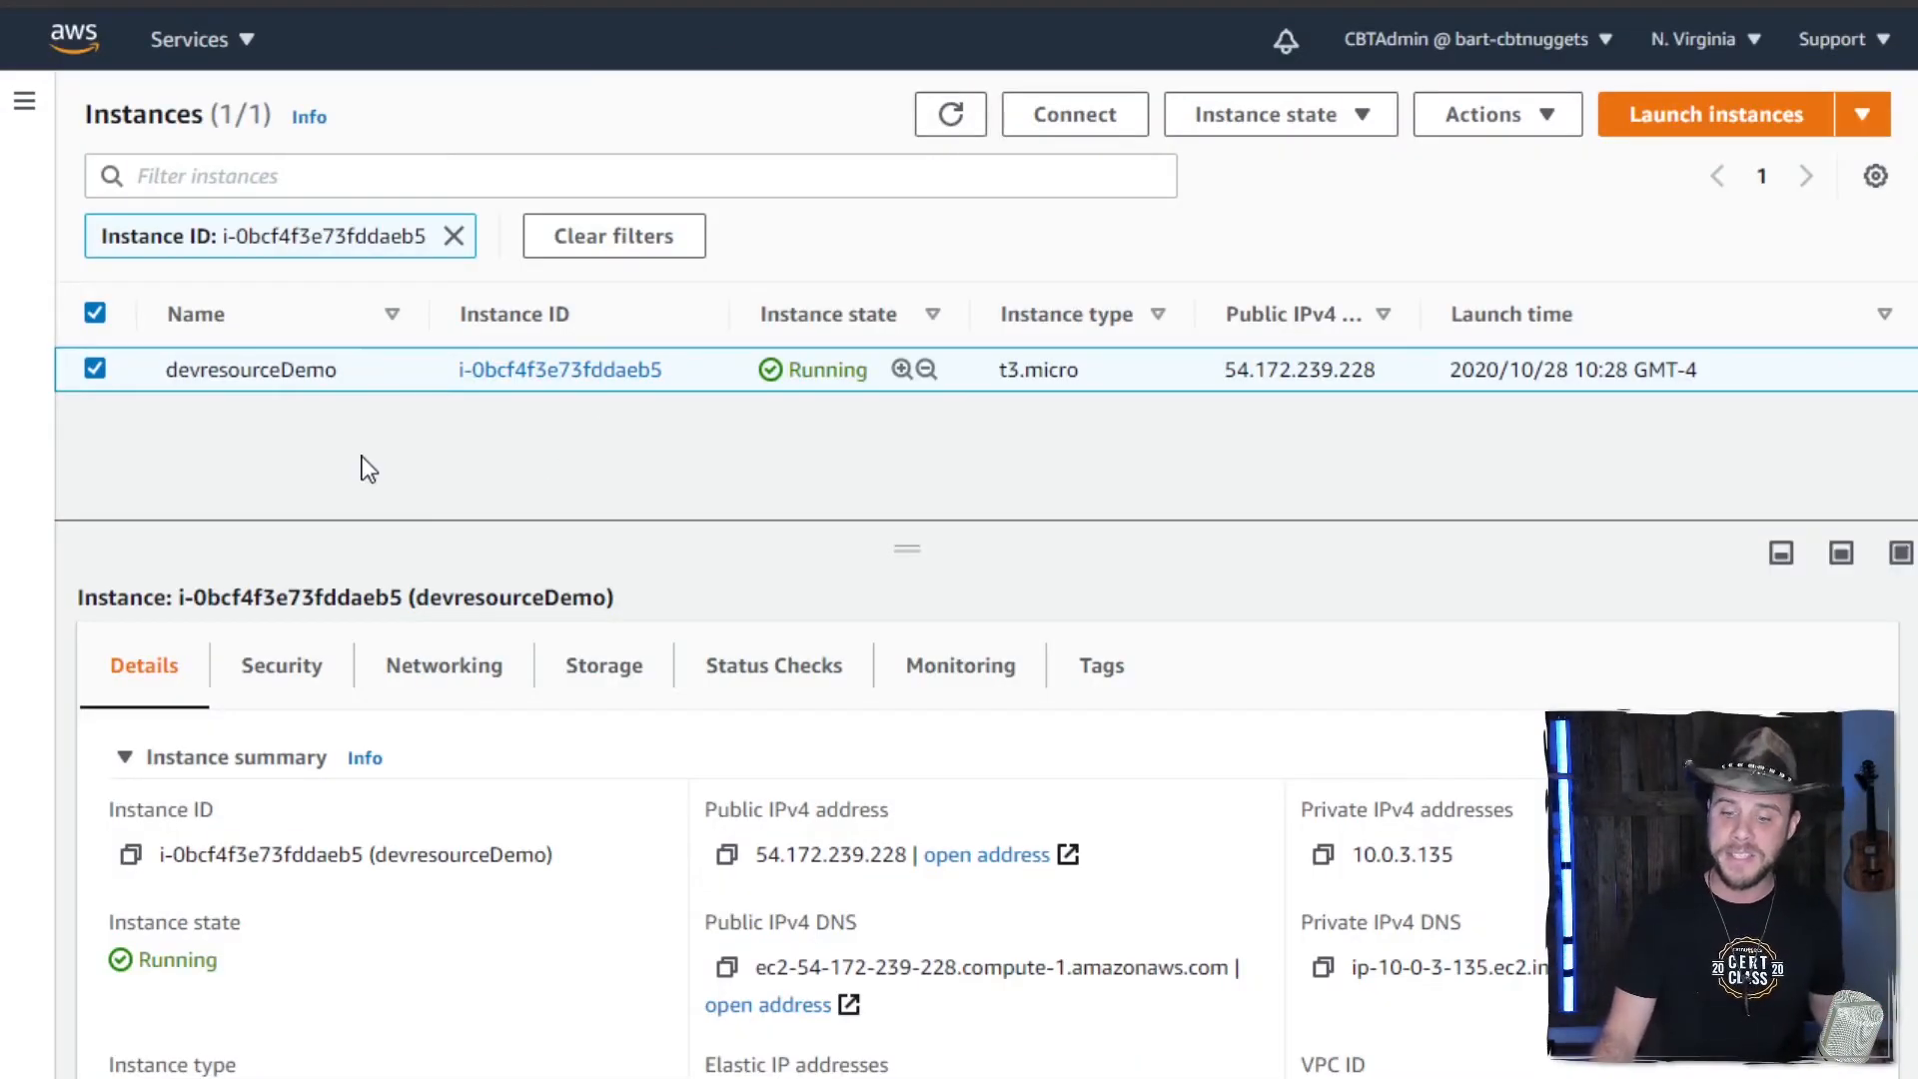
{"action": "left_click", "coordinate": [1099, 665]}
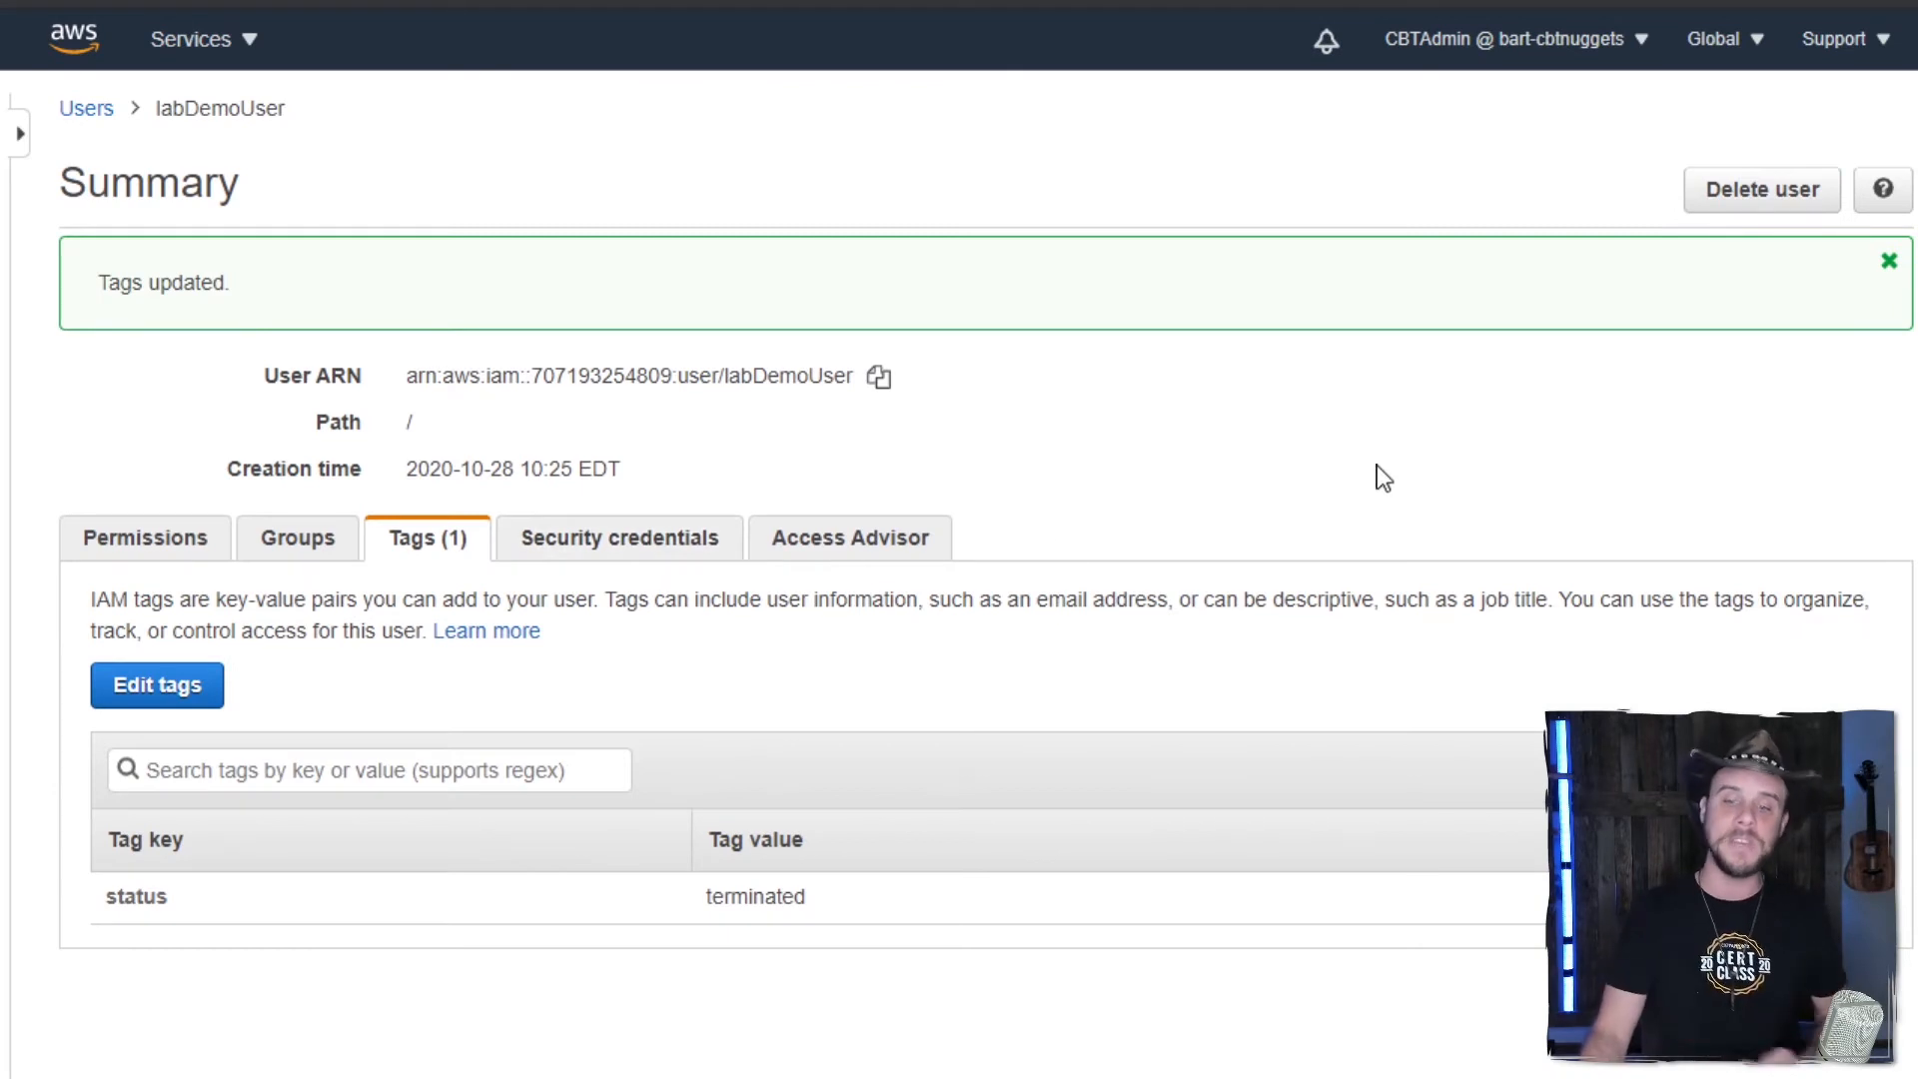
{"action": "mouse_move", "coordinate": [156, 685]}
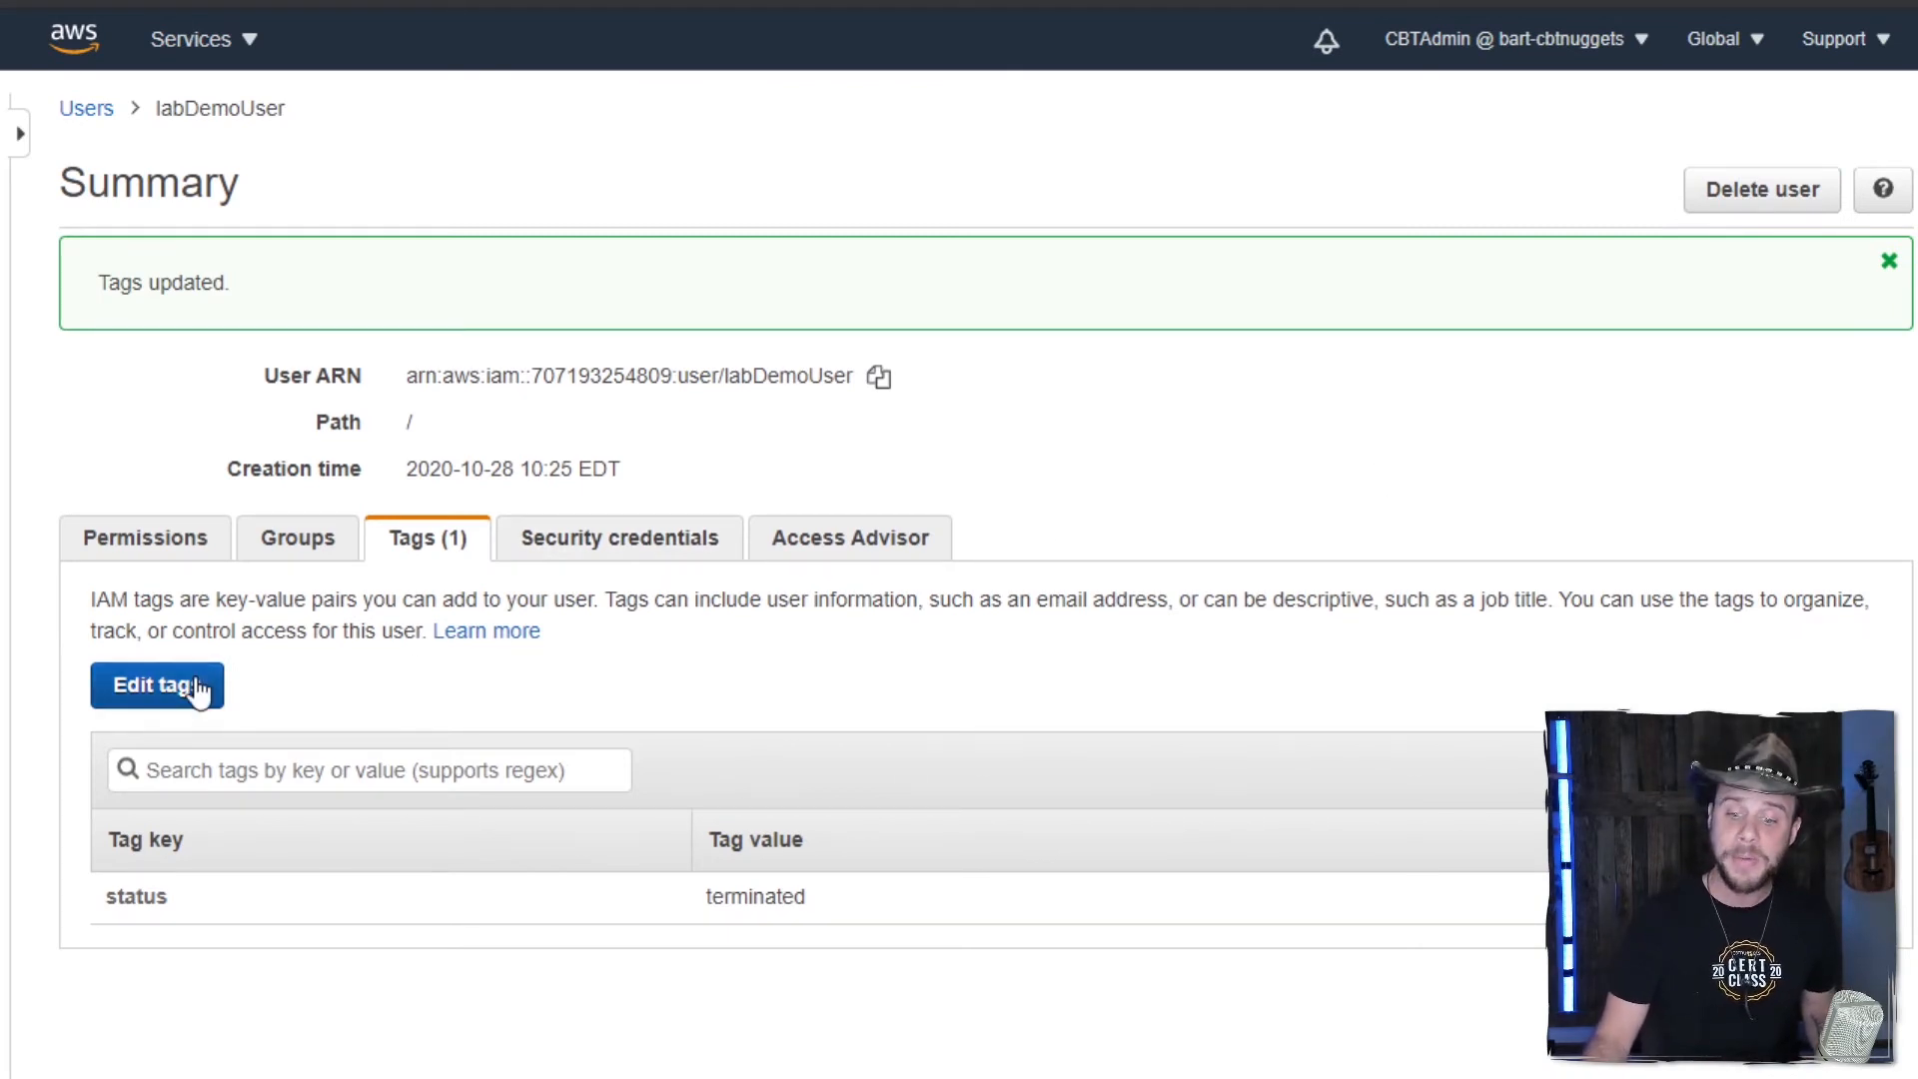
- Add a 'devresource' tag key to labDemoUser's tags and save
{"action": "left_click", "coordinate": [157, 686]}
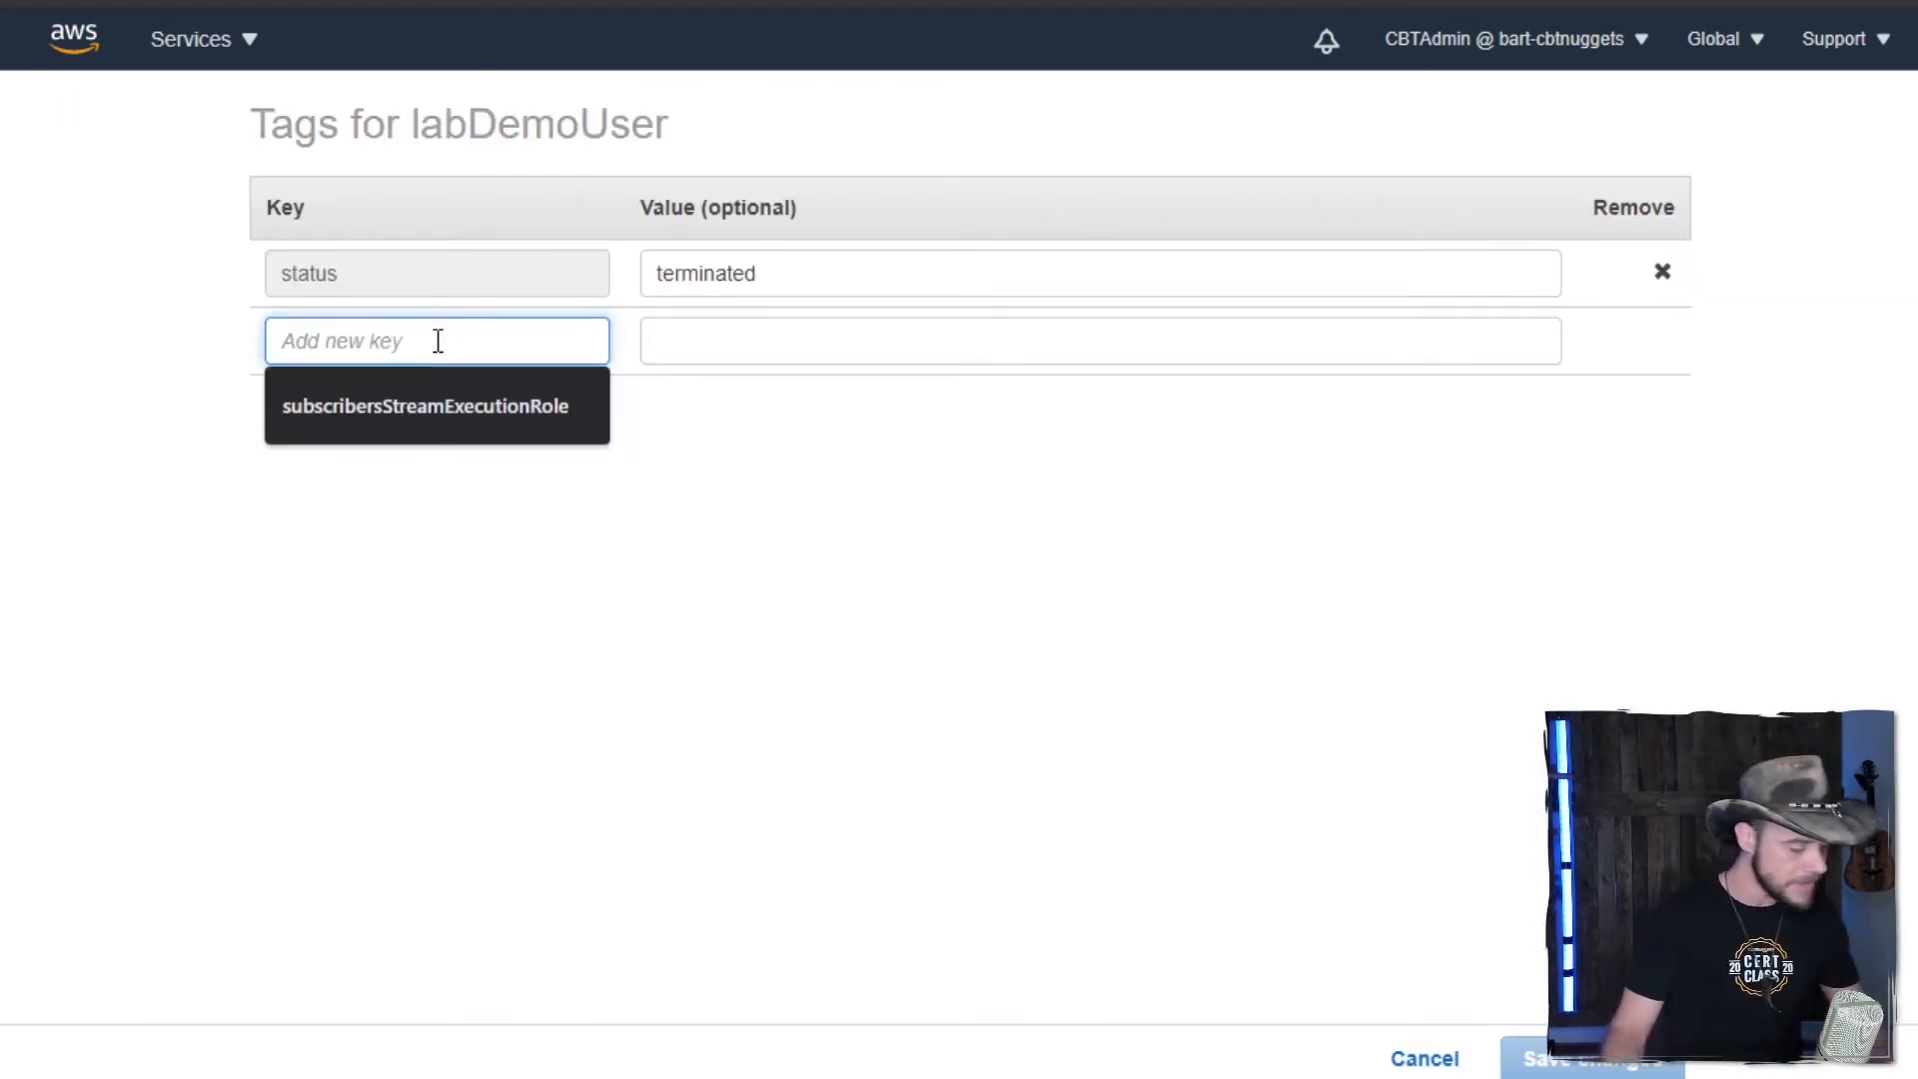
{"action": "type", "text": "devresource"}
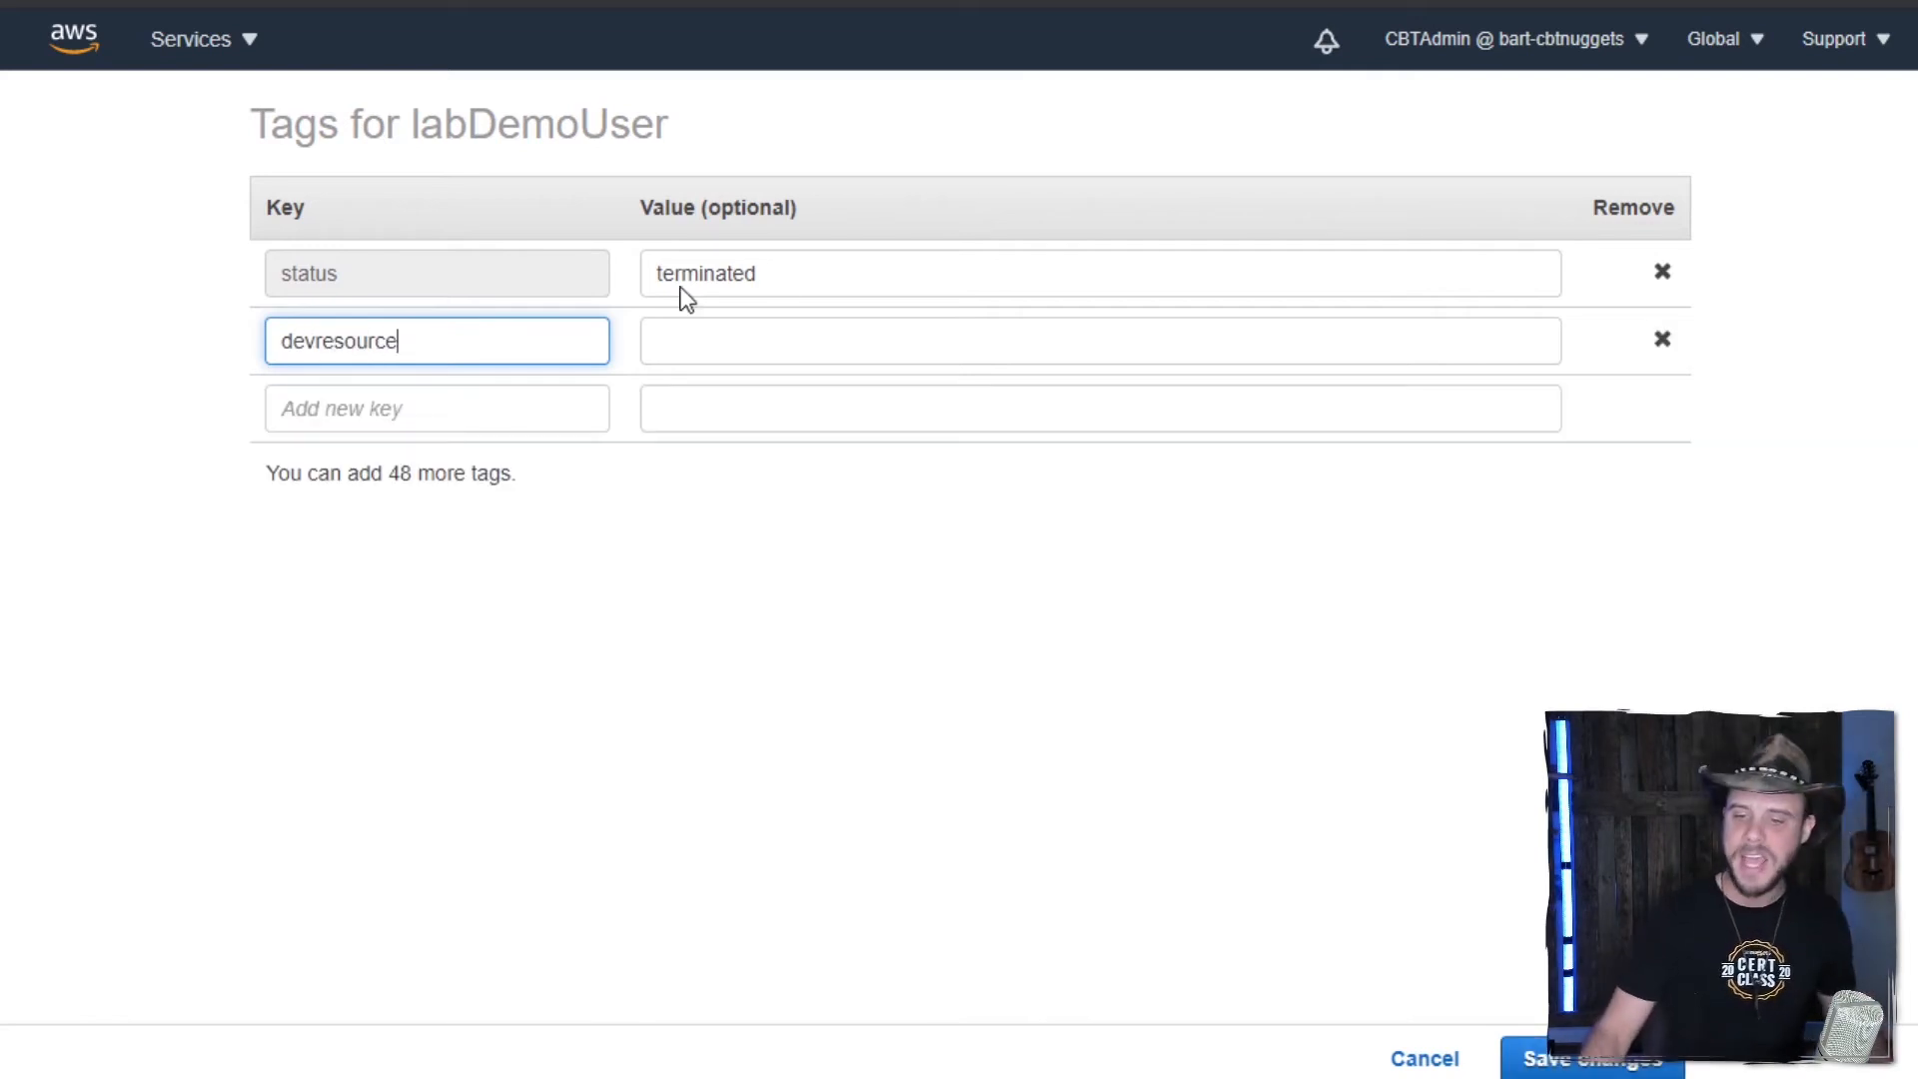
{"action": "left_click", "coordinate": [1592, 1058]}
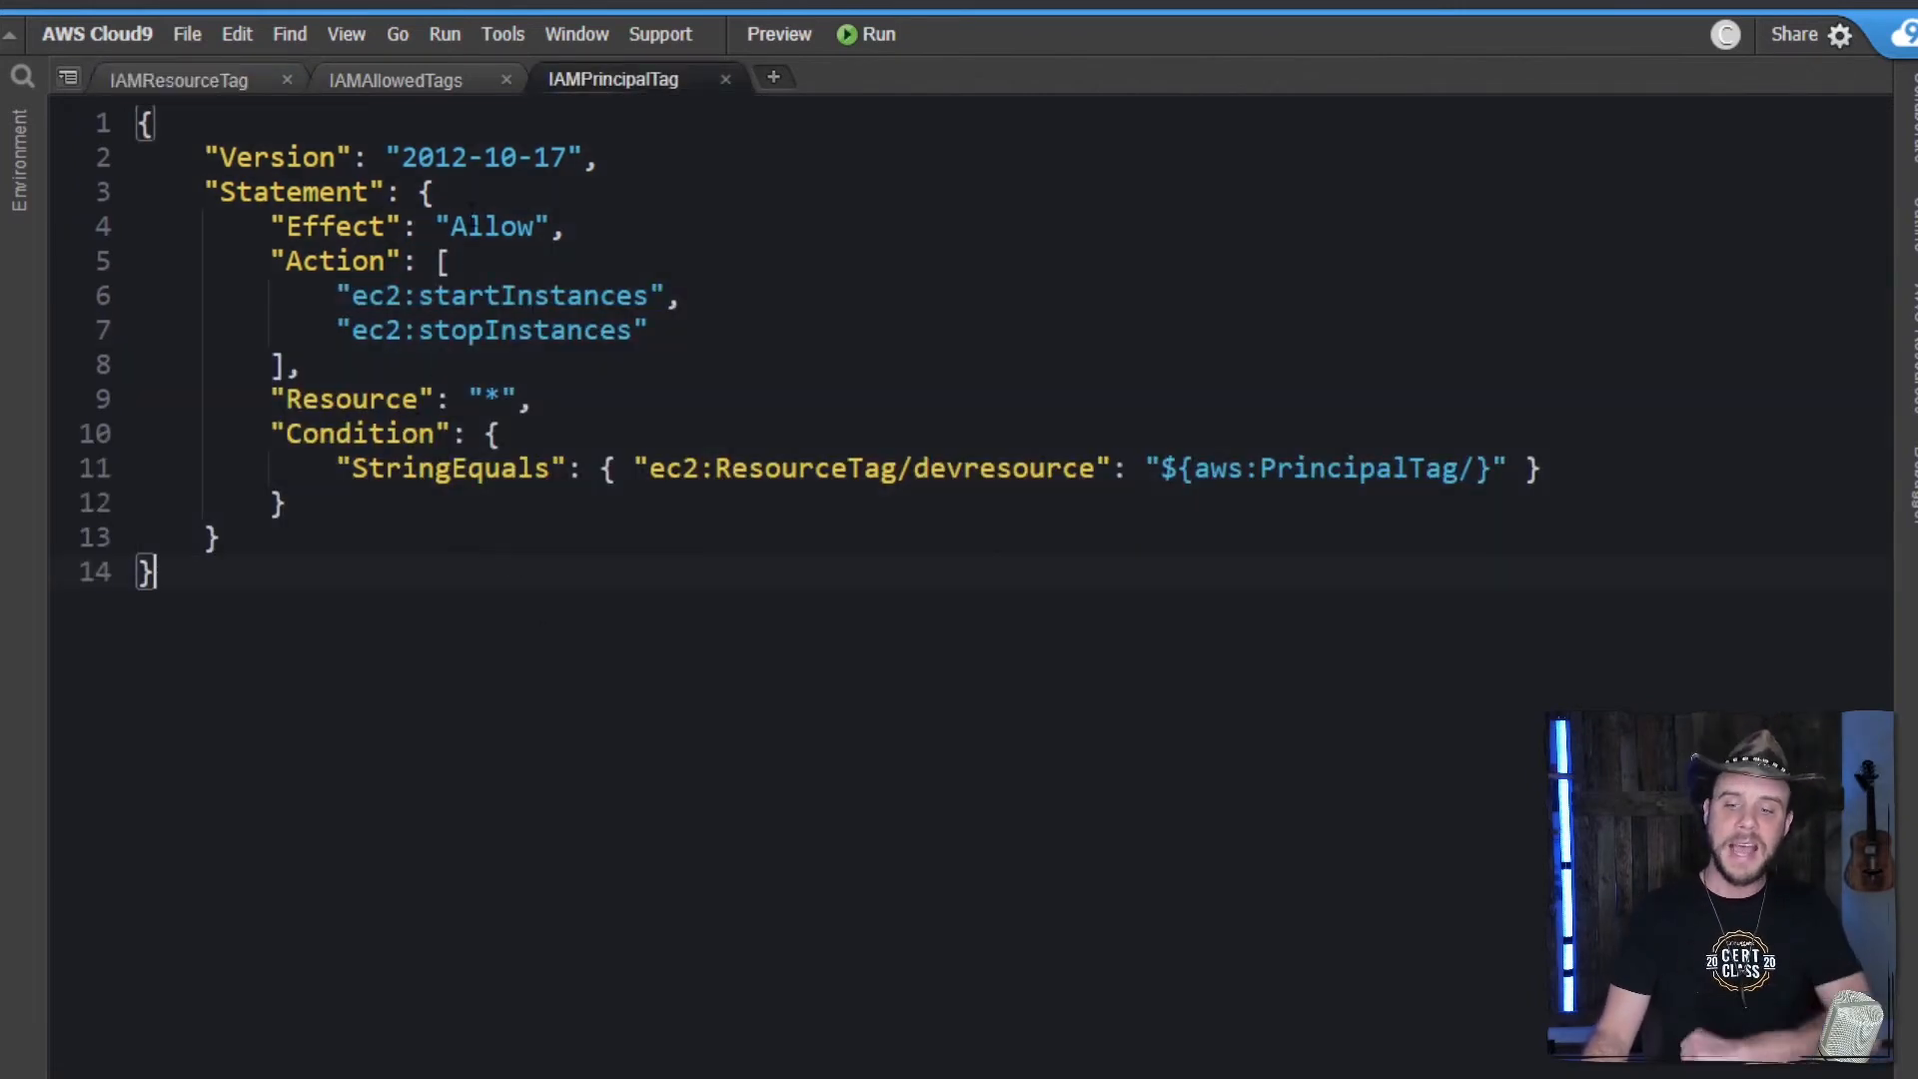
- Open the IAMPrincipalTag policy and highlight the devresource key in its StringEquals condition
{"action": "double_click", "coordinate": [493, 227]}
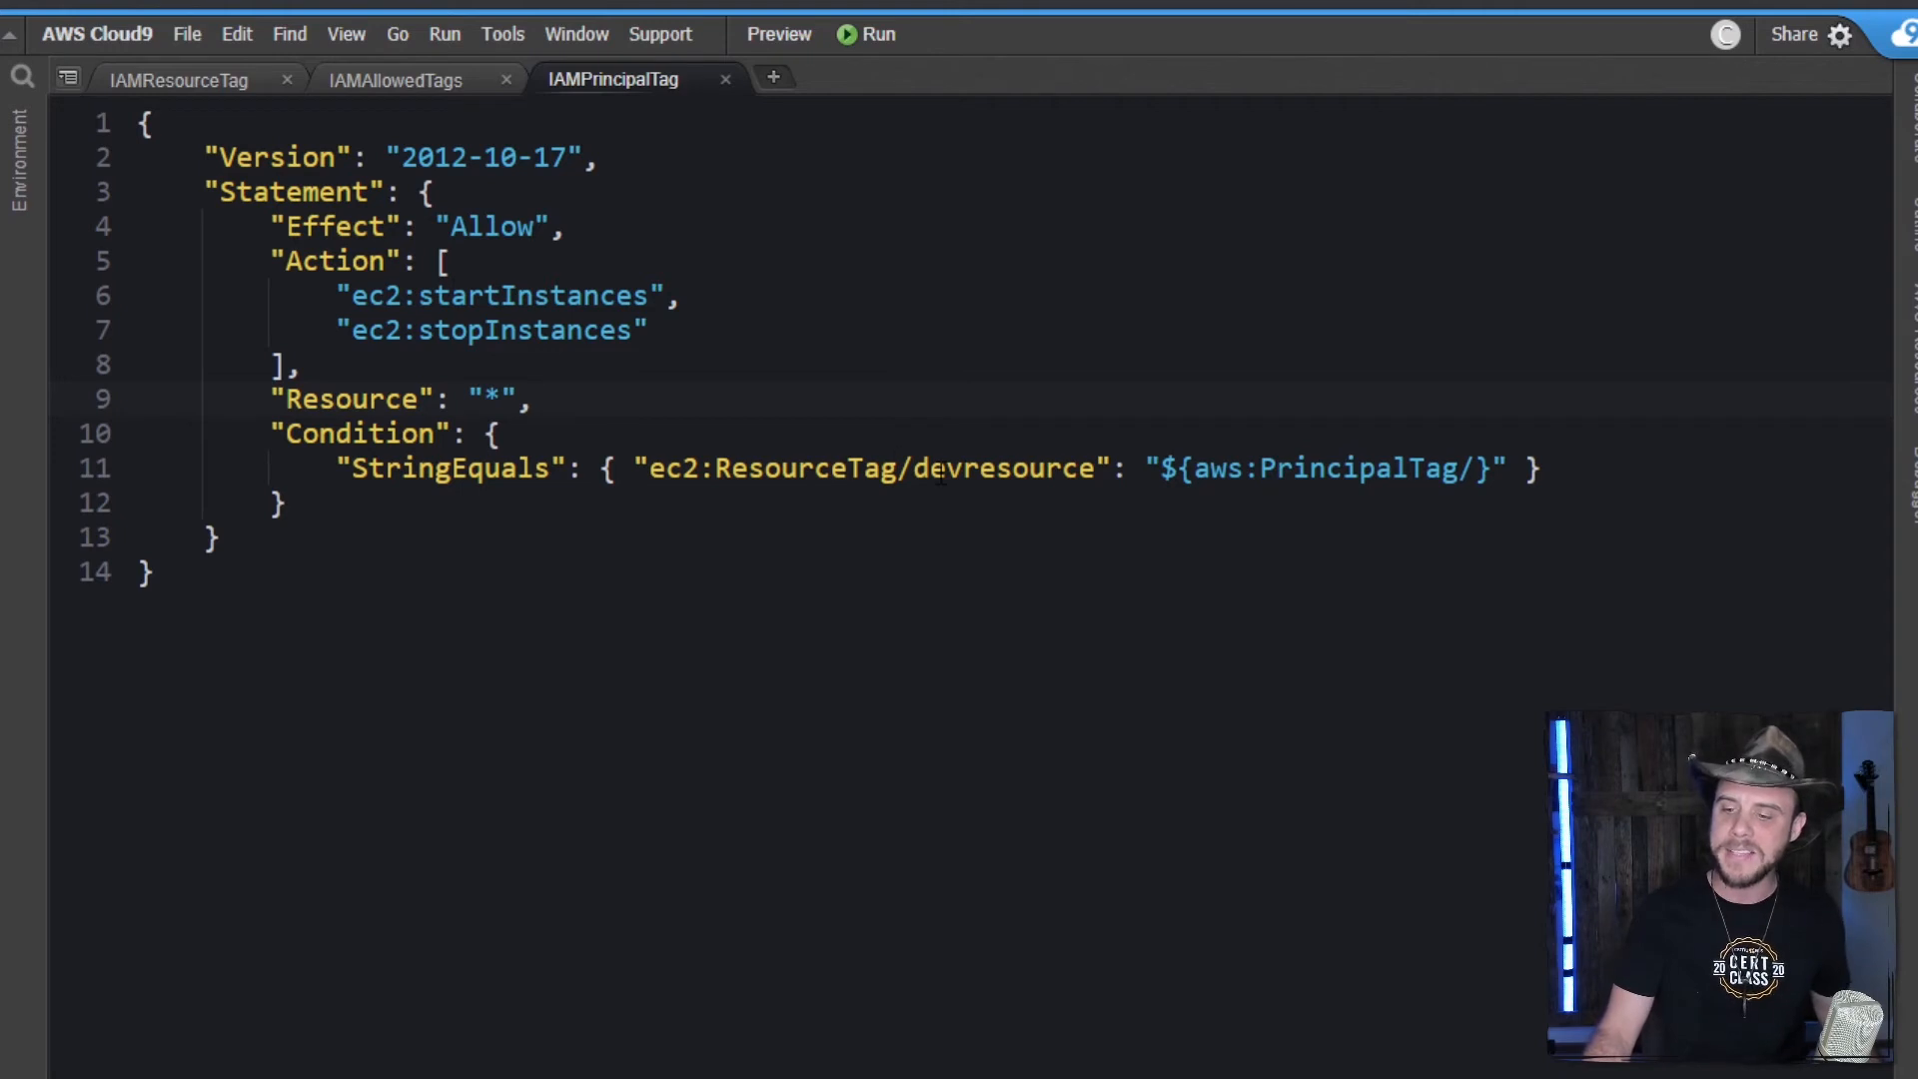
{"action": "double_click", "coordinate": [991, 467]}
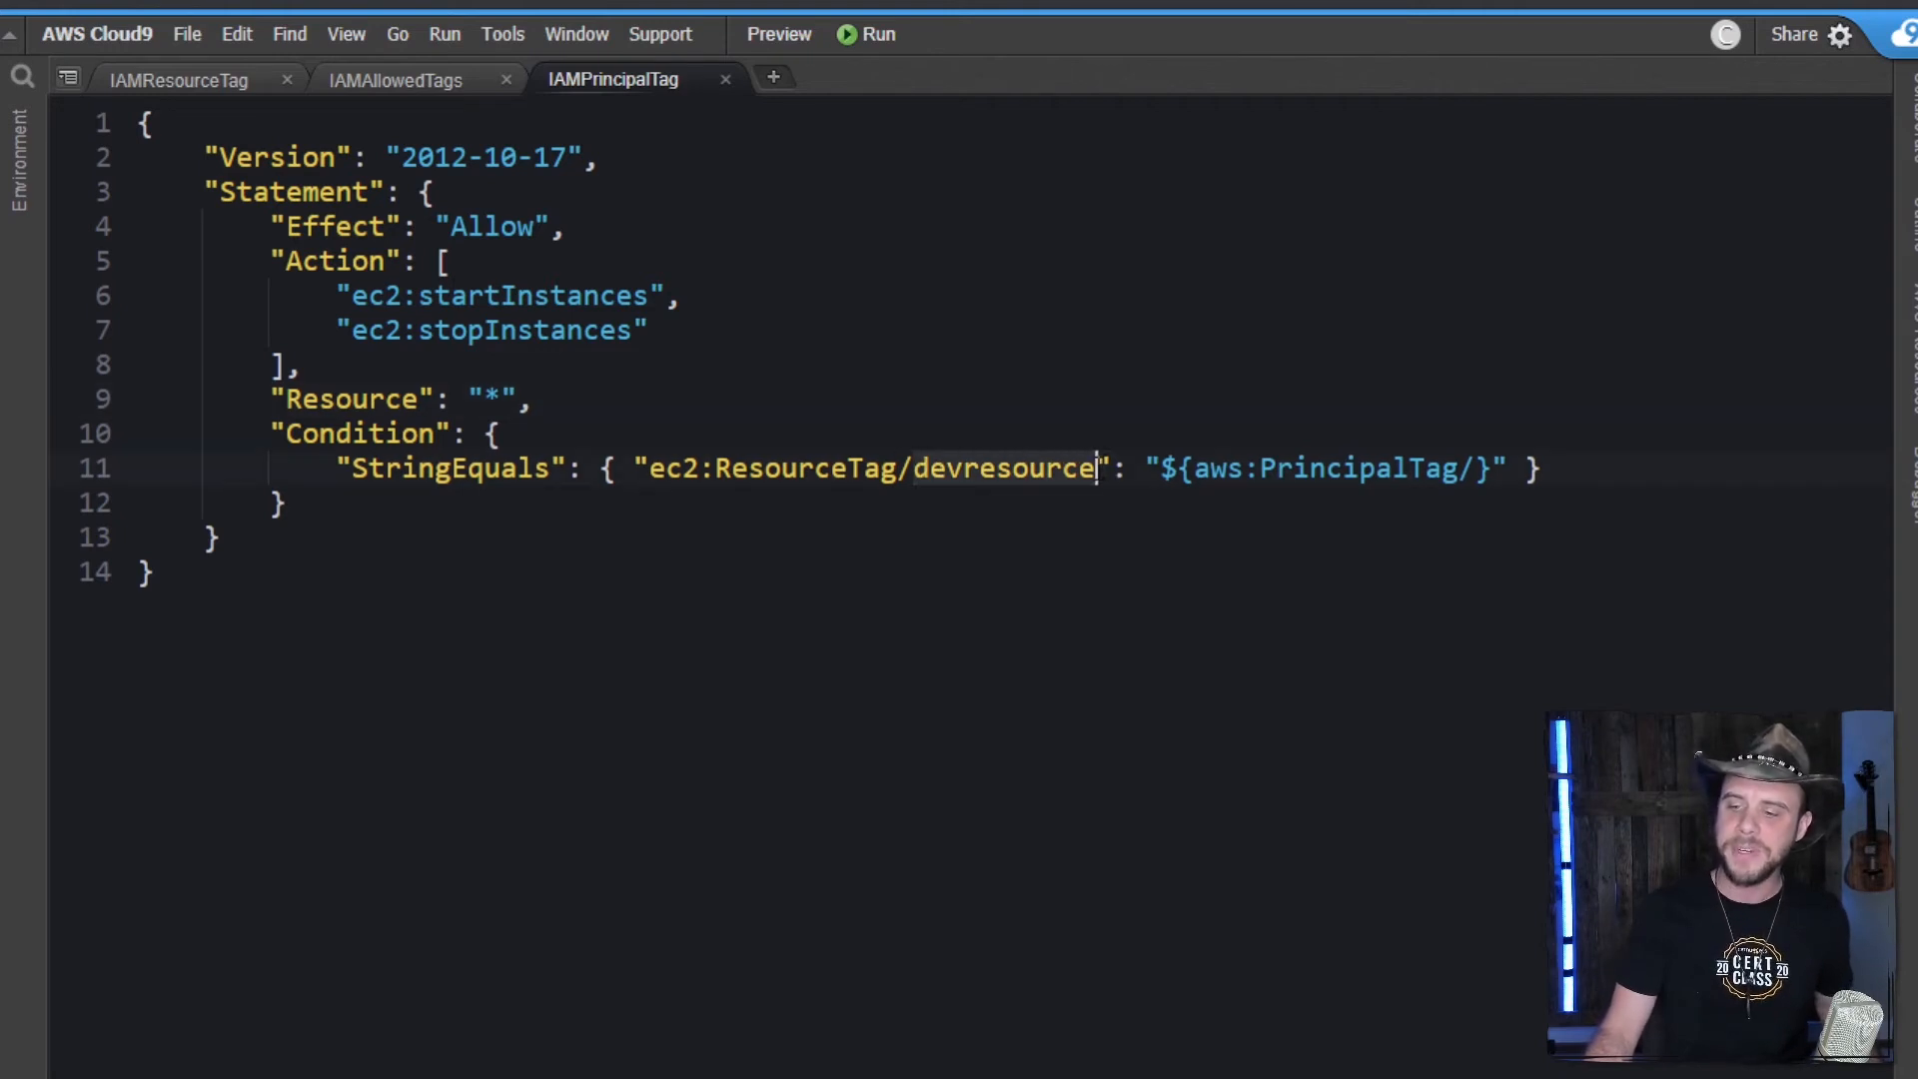